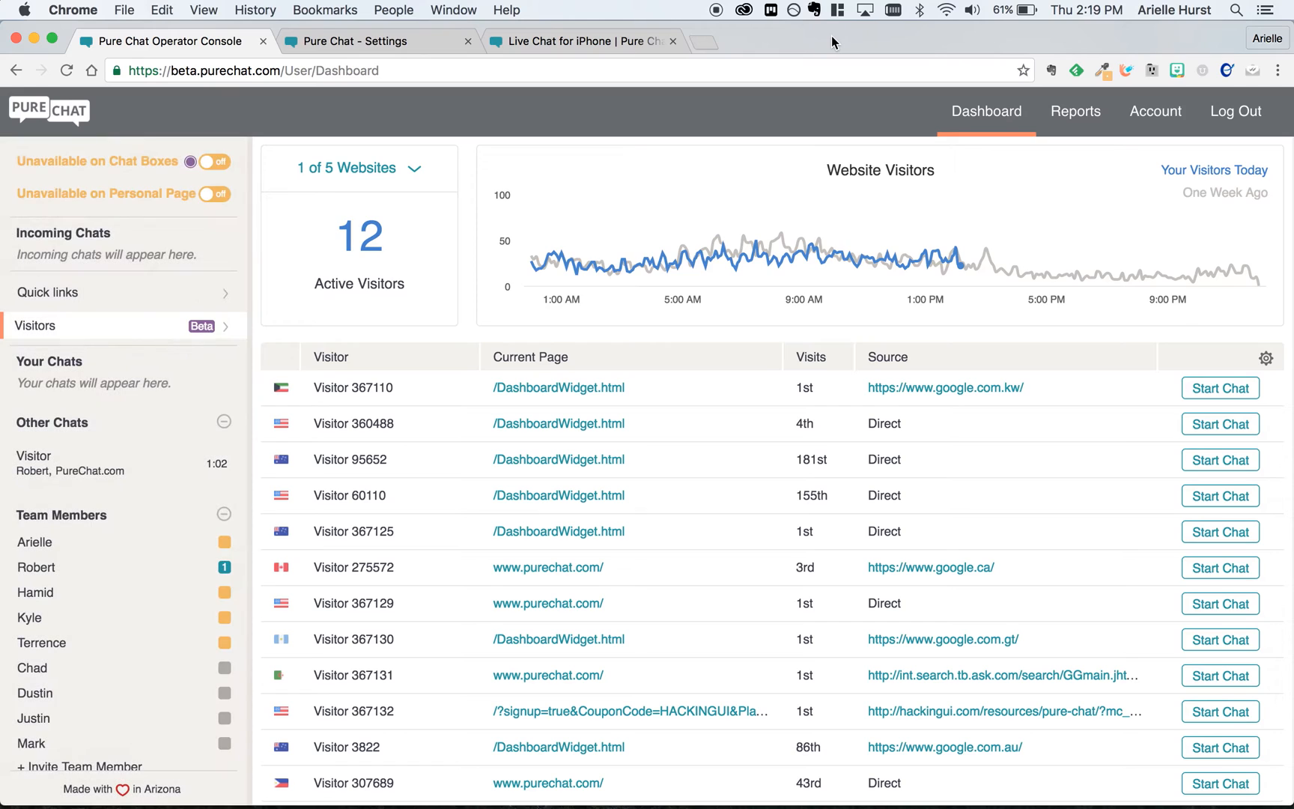
pyautogui.moveTo(165, 297)
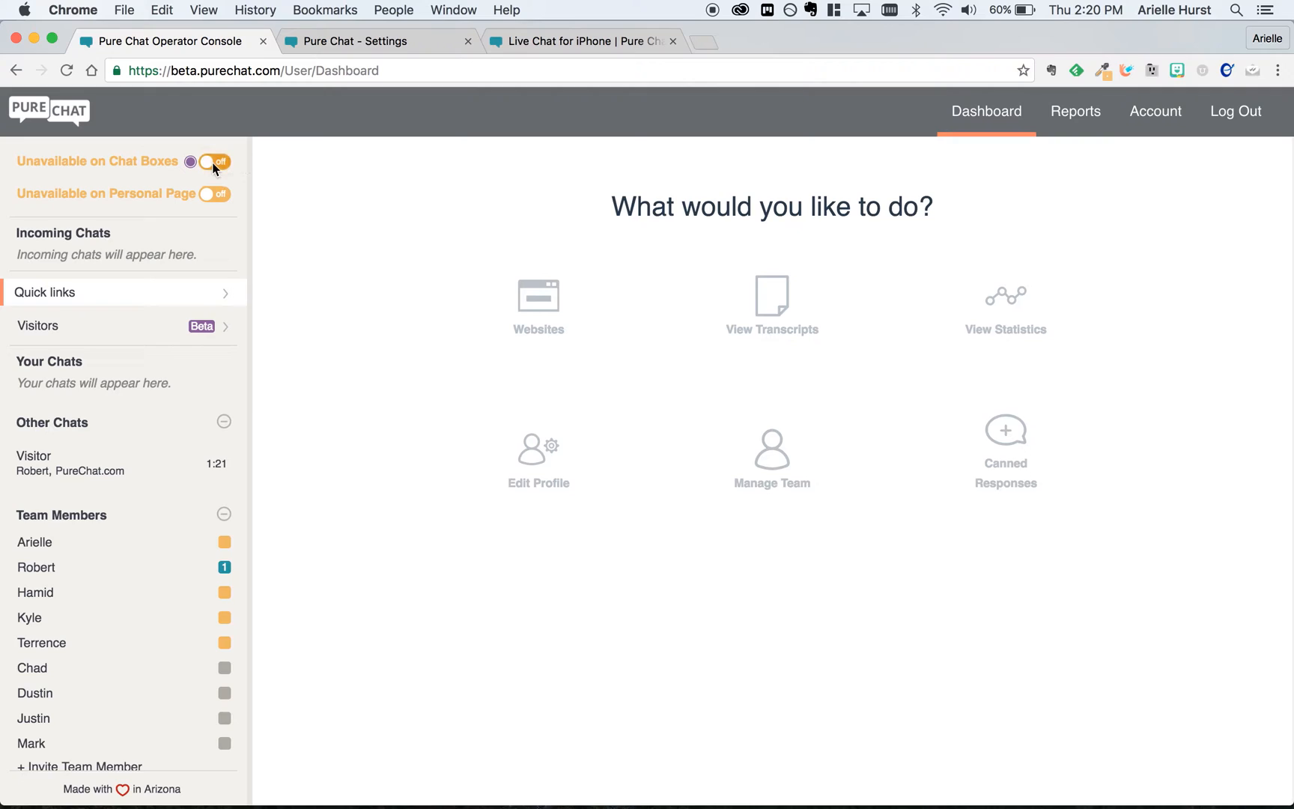
# Step: Switch the operator from unavailable to available on chat boxes
pyautogui.click(213, 161)
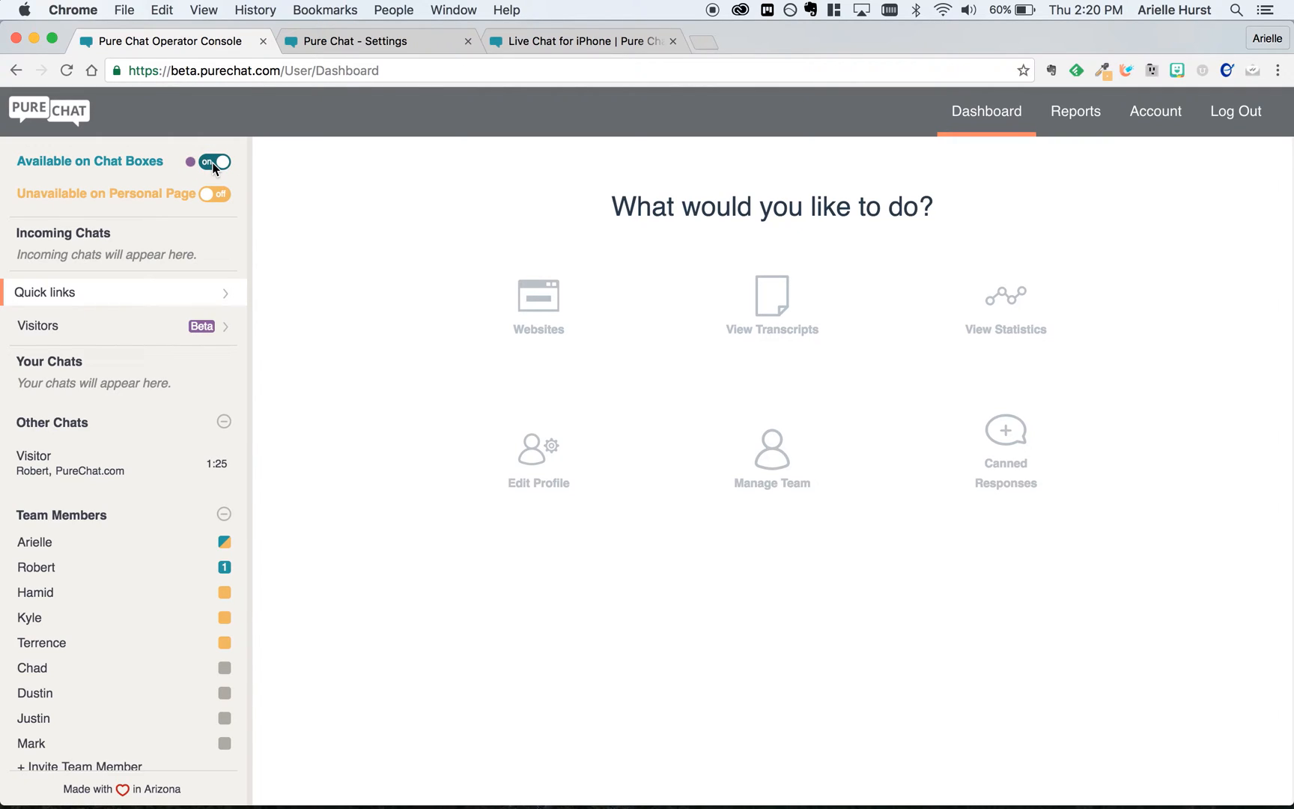
pyautogui.moveTo(161, 509)
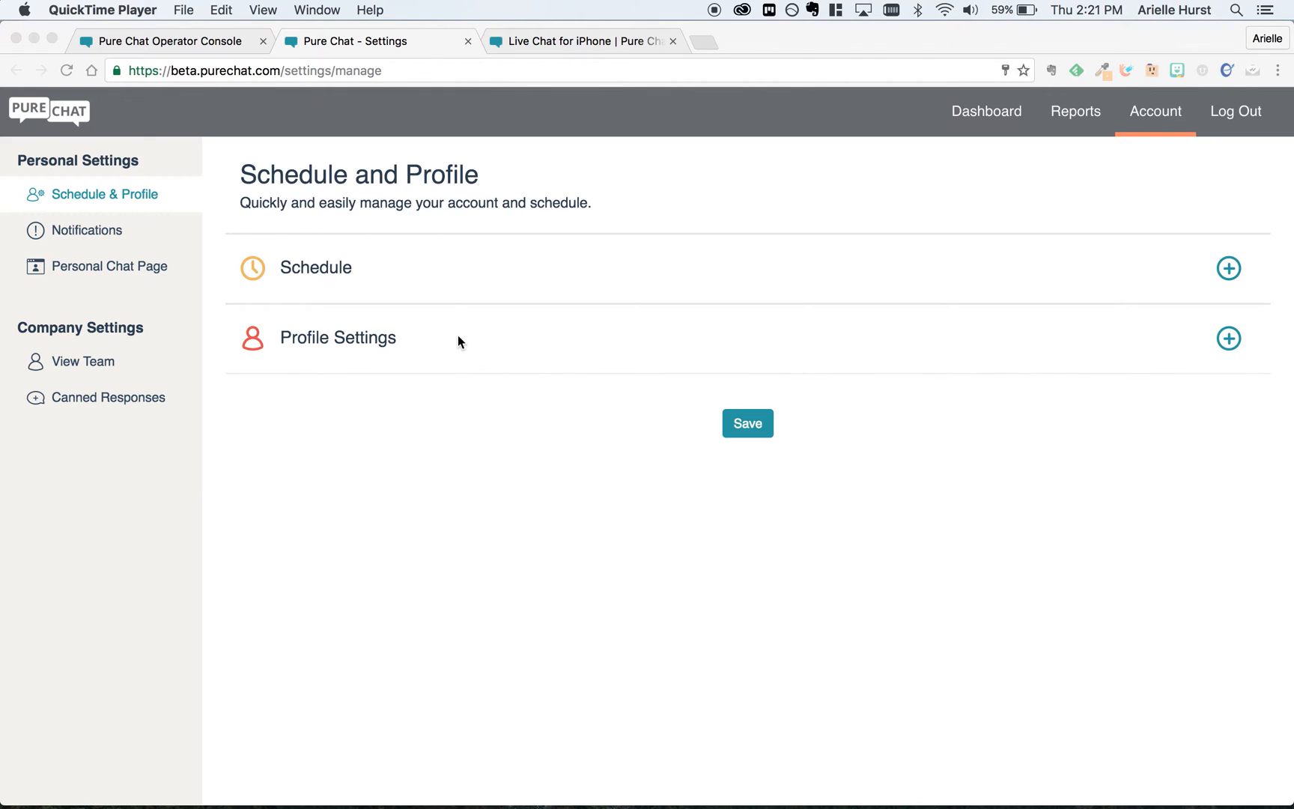
# Step: Expand Profile Settings, keep Gravatar as the chat photo and save the profile
pyautogui.click(1228, 339)
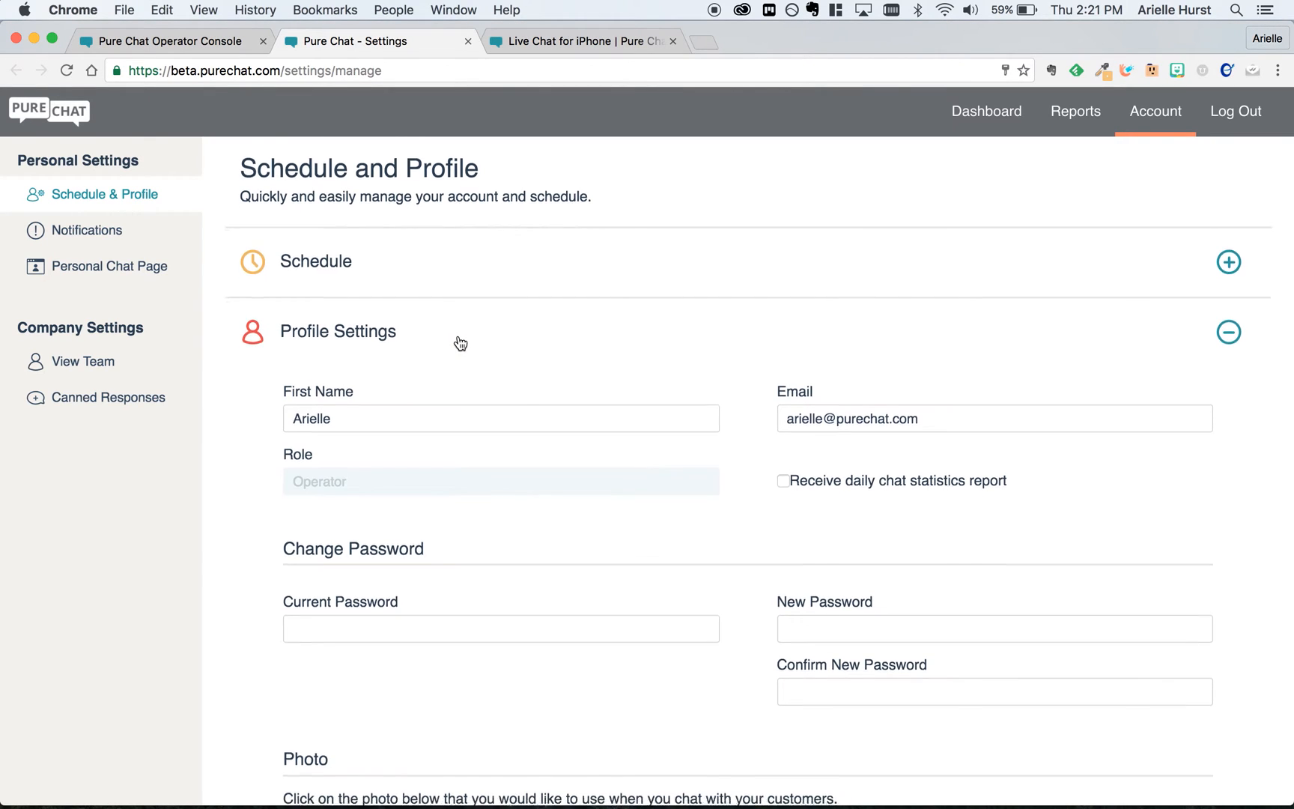
pyautogui.scroll(-3)
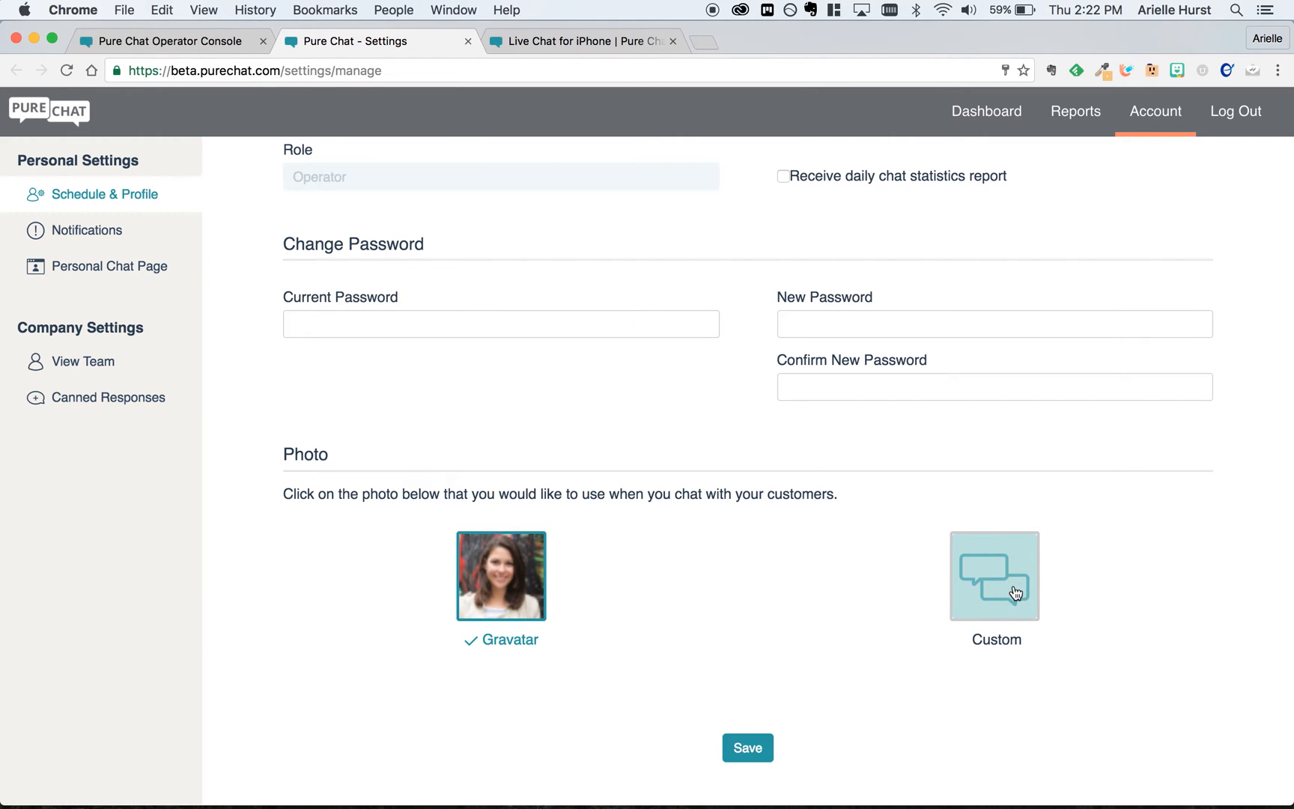
pyautogui.click(996, 575)
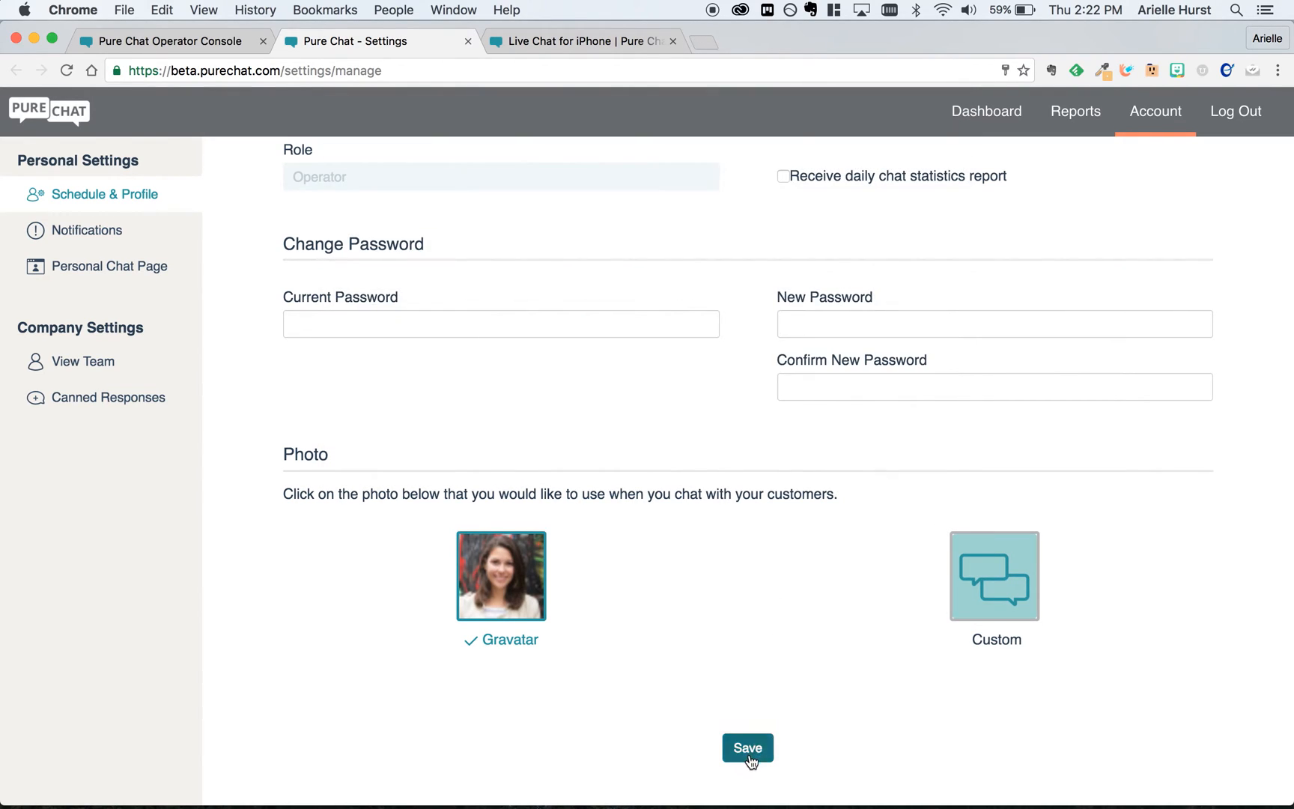
pyautogui.click(749, 768)
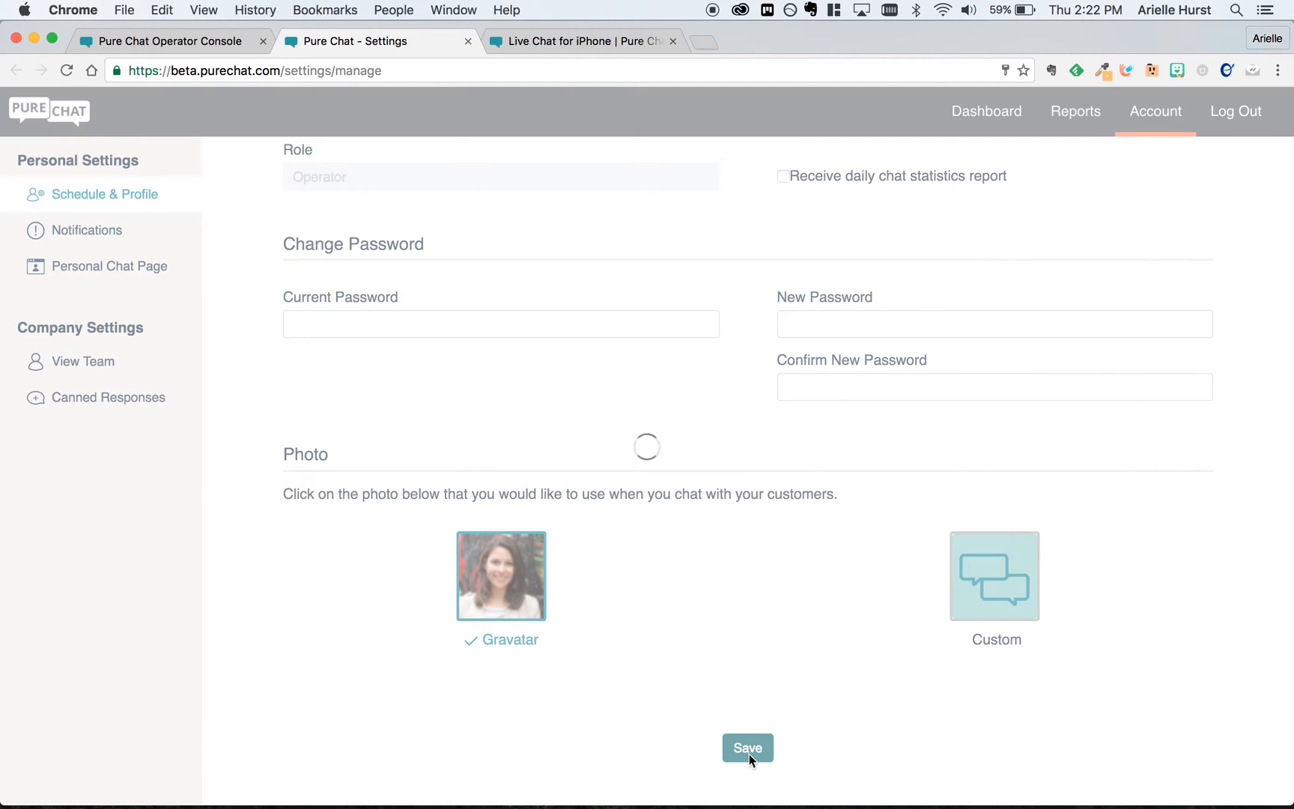
pyautogui.click(749, 768)
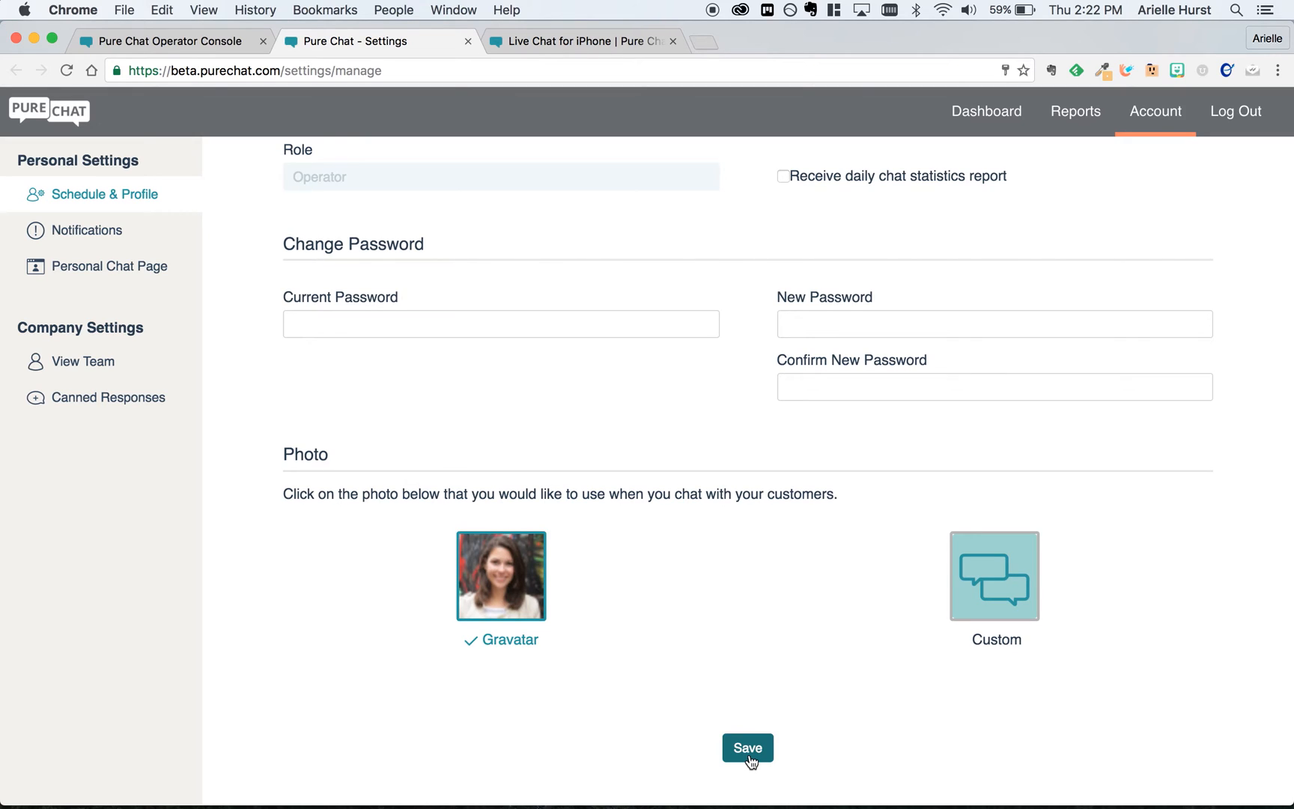
pyautogui.click(87, 231)
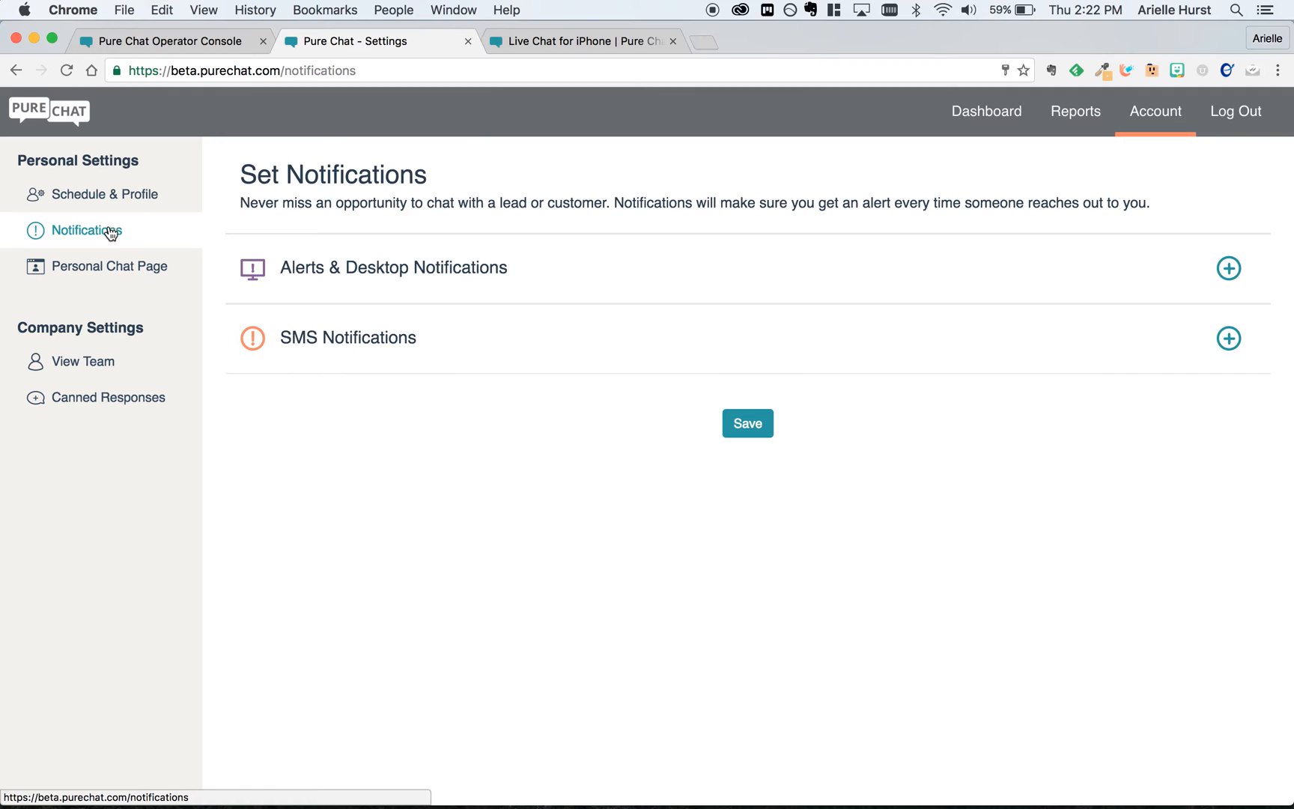
# Step: Enable desktop notifications in this browser for new chat requests and new messages, 7 seconds
pyautogui.click(1228, 267)
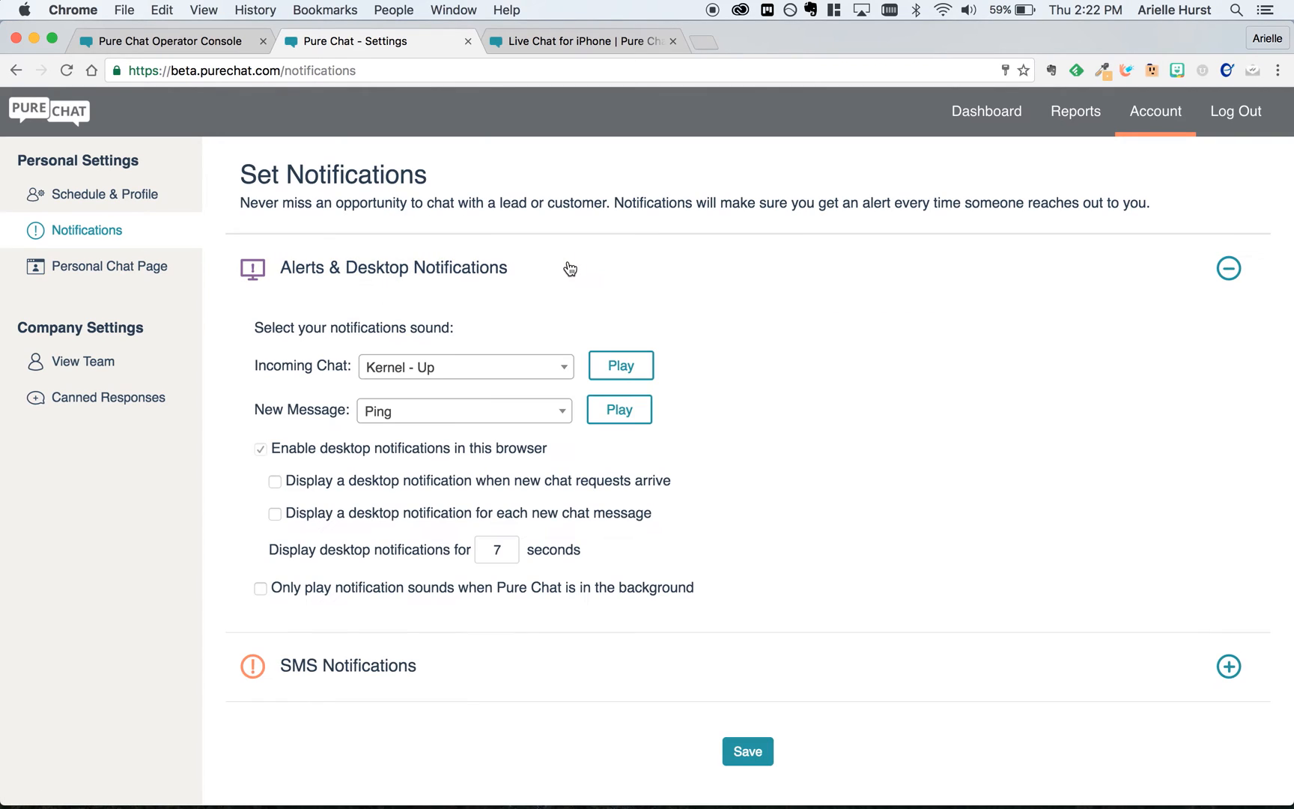
pyautogui.moveTo(248, 450)
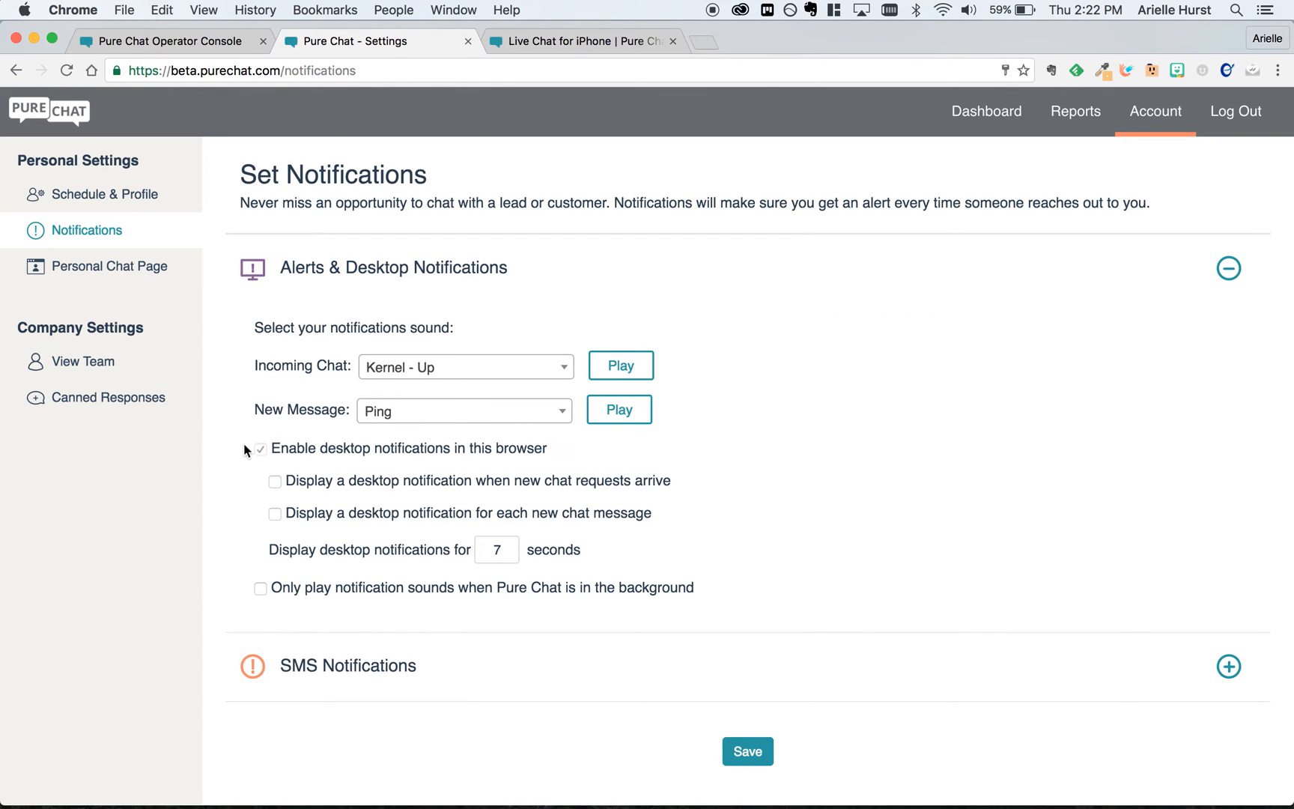
pyautogui.click(261, 449)
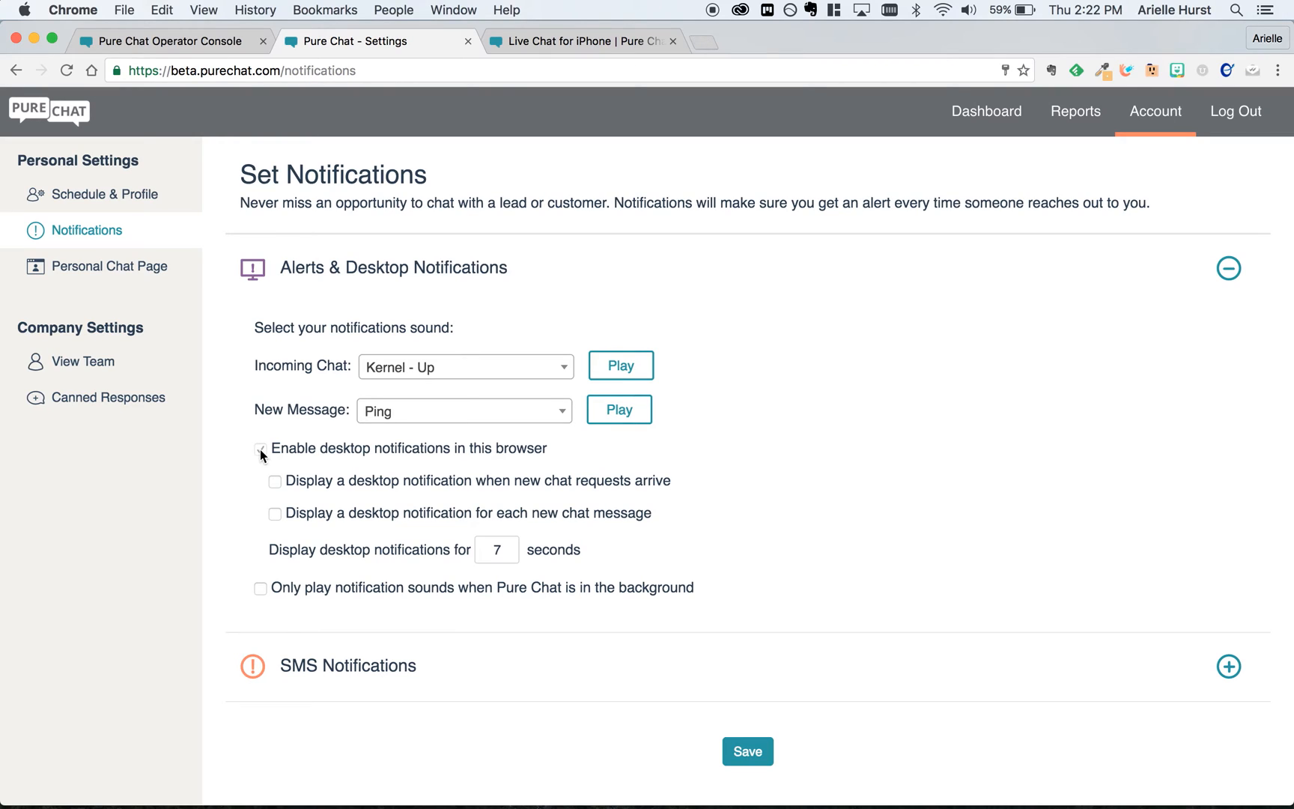
pyautogui.click(262, 449)
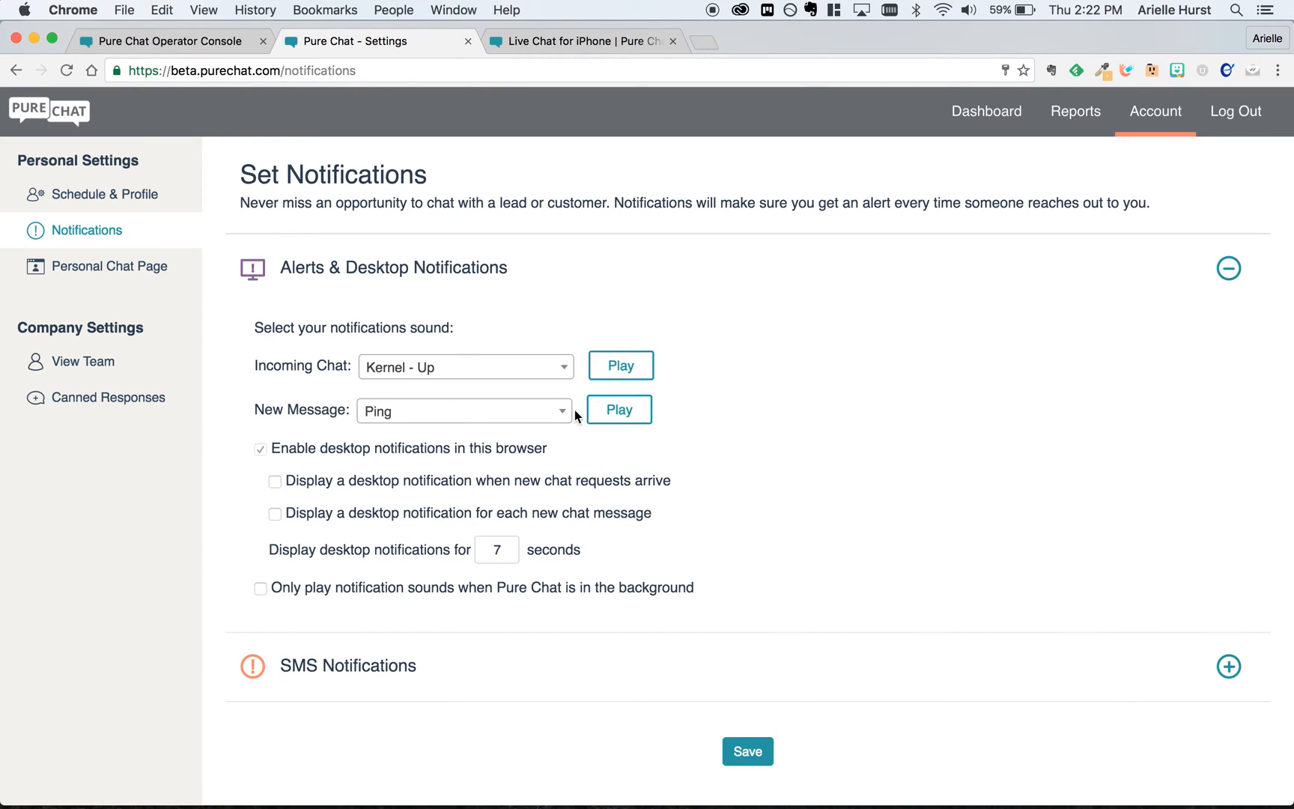
pyautogui.click(621, 366)
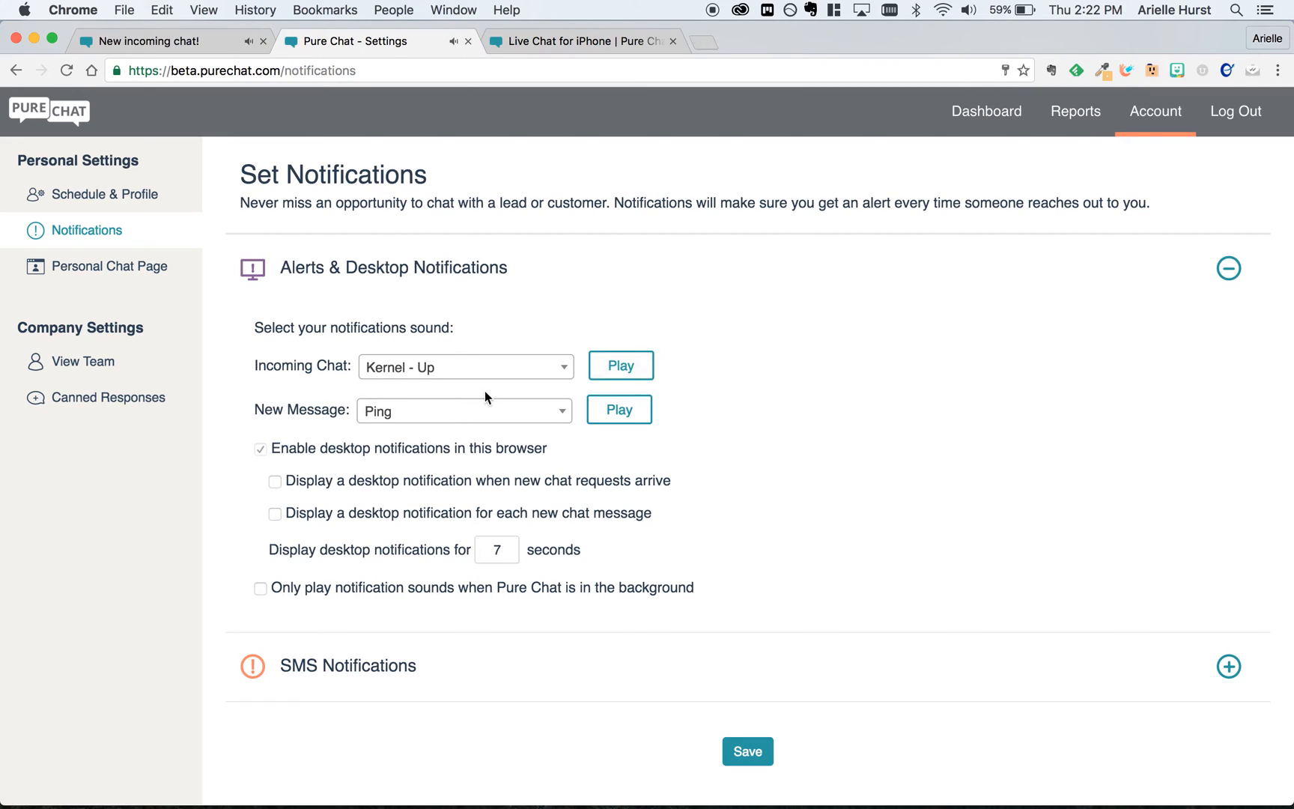
pyautogui.click(274, 481)
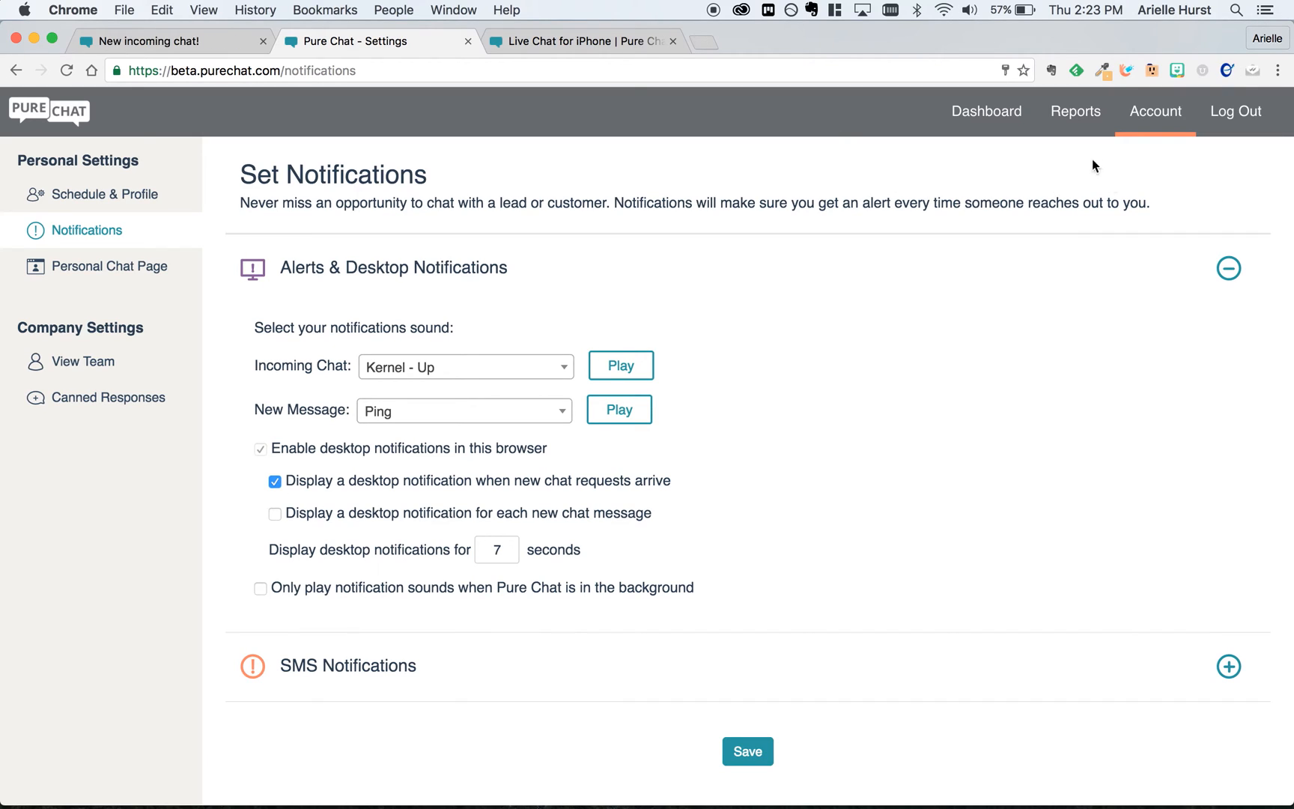
pyautogui.click(274, 512)
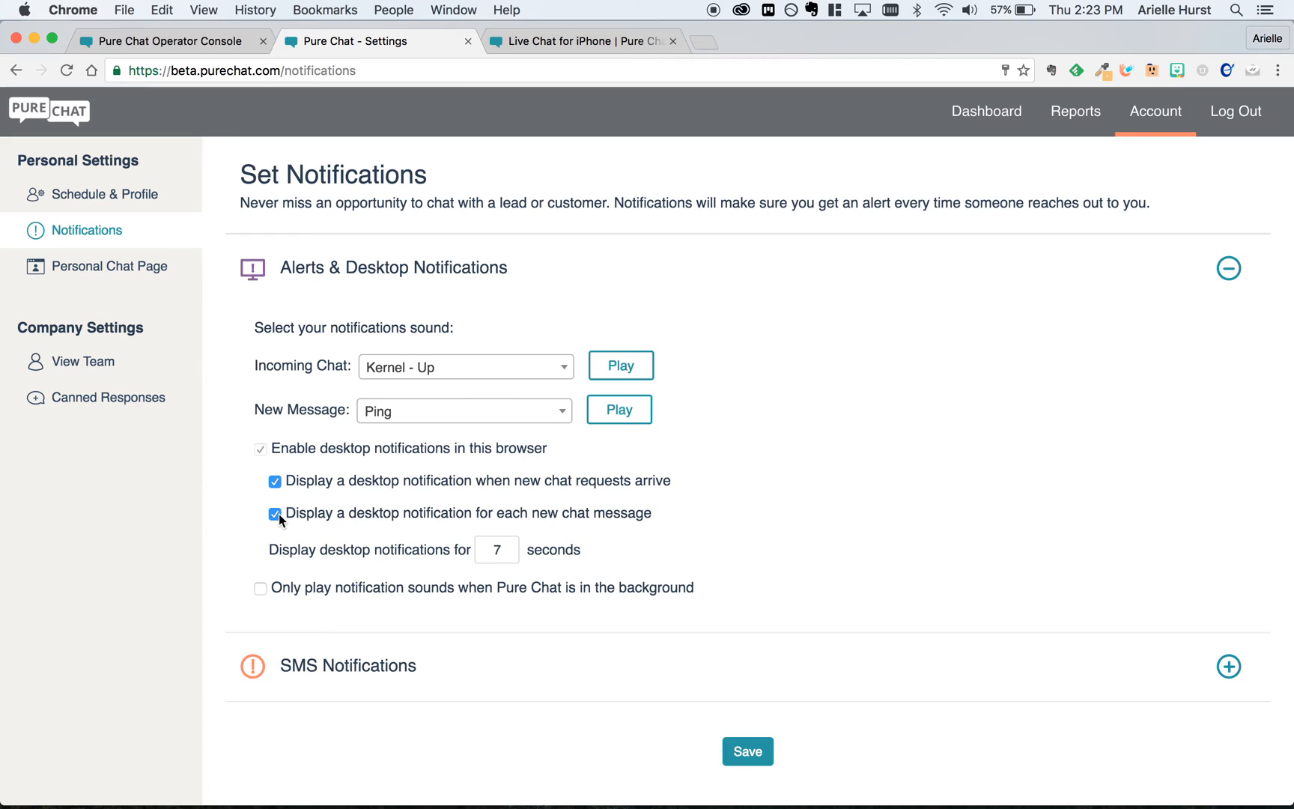
pyautogui.moveTo(394, 564)
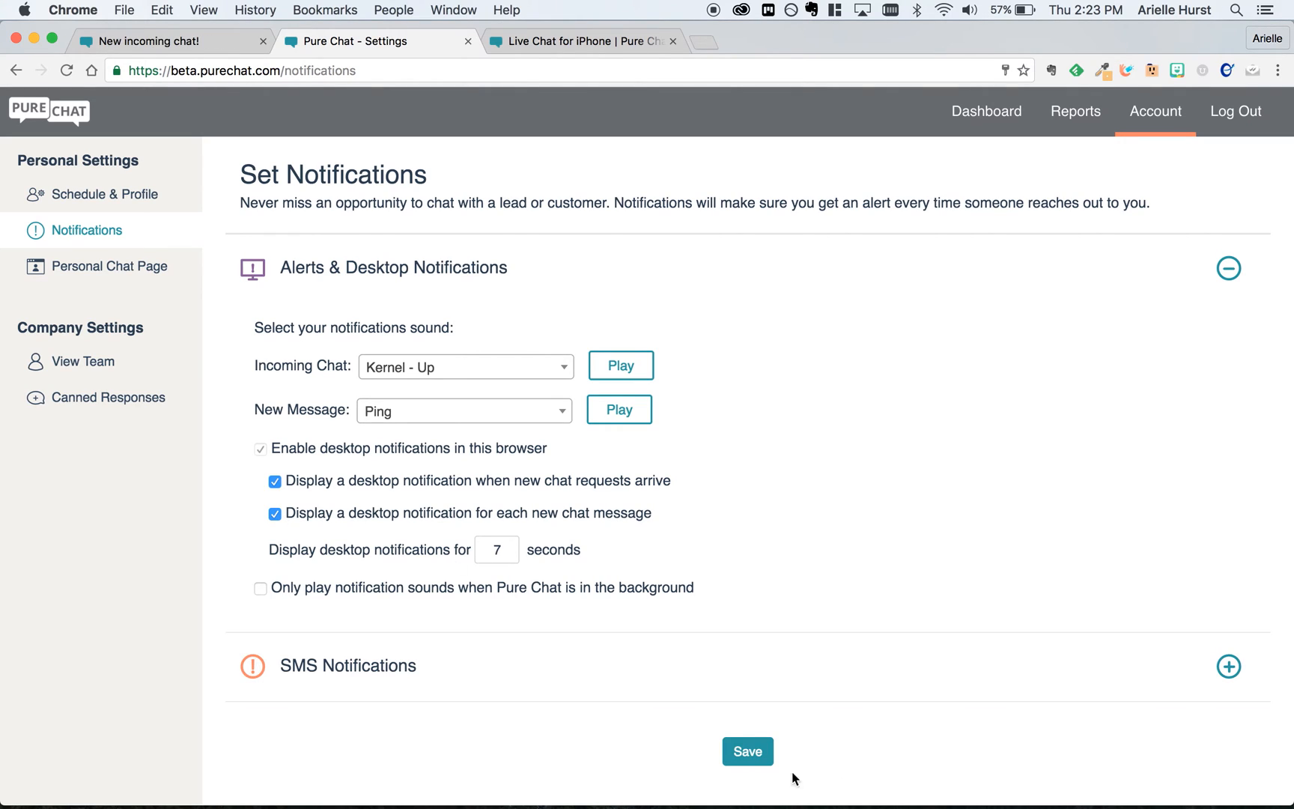
# Step: Save the notification settings and move on to Canned Responses
pyautogui.click(748, 752)
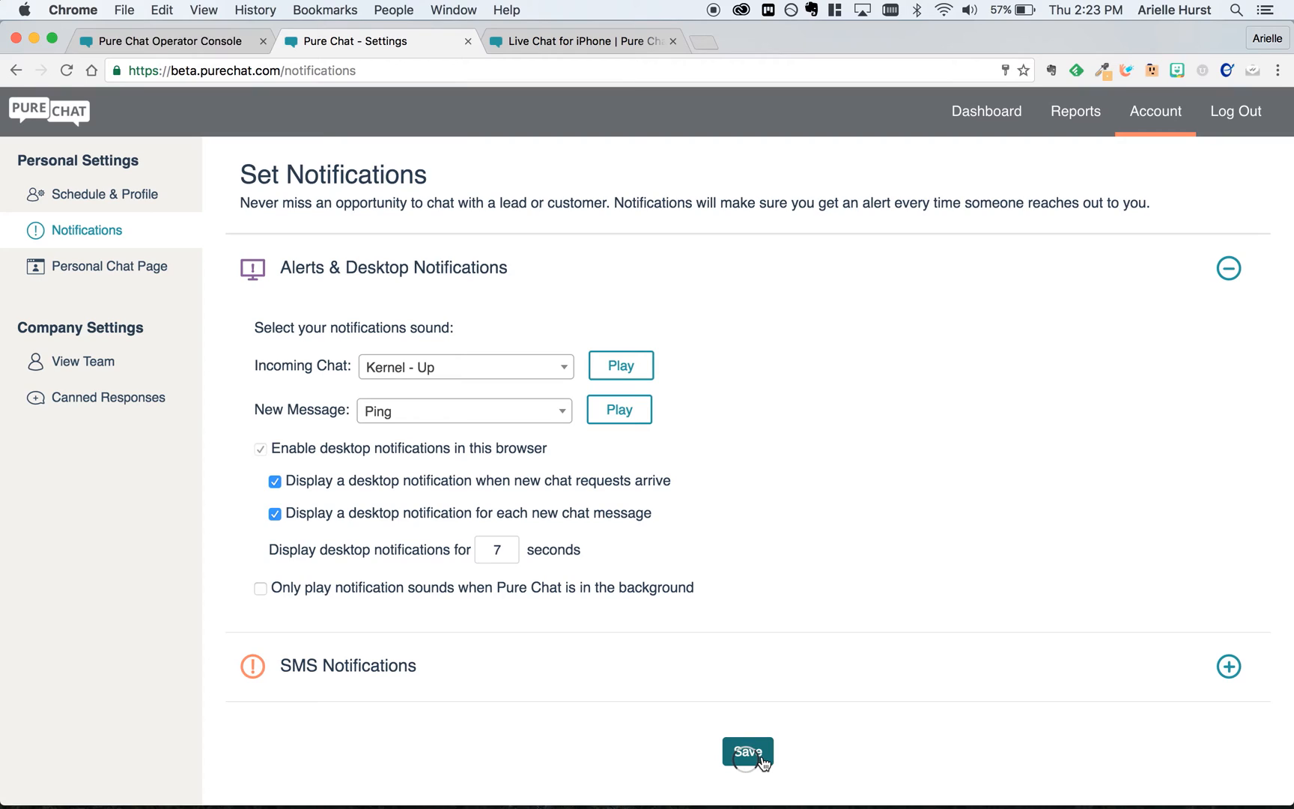
pyautogui.click(749, 751)
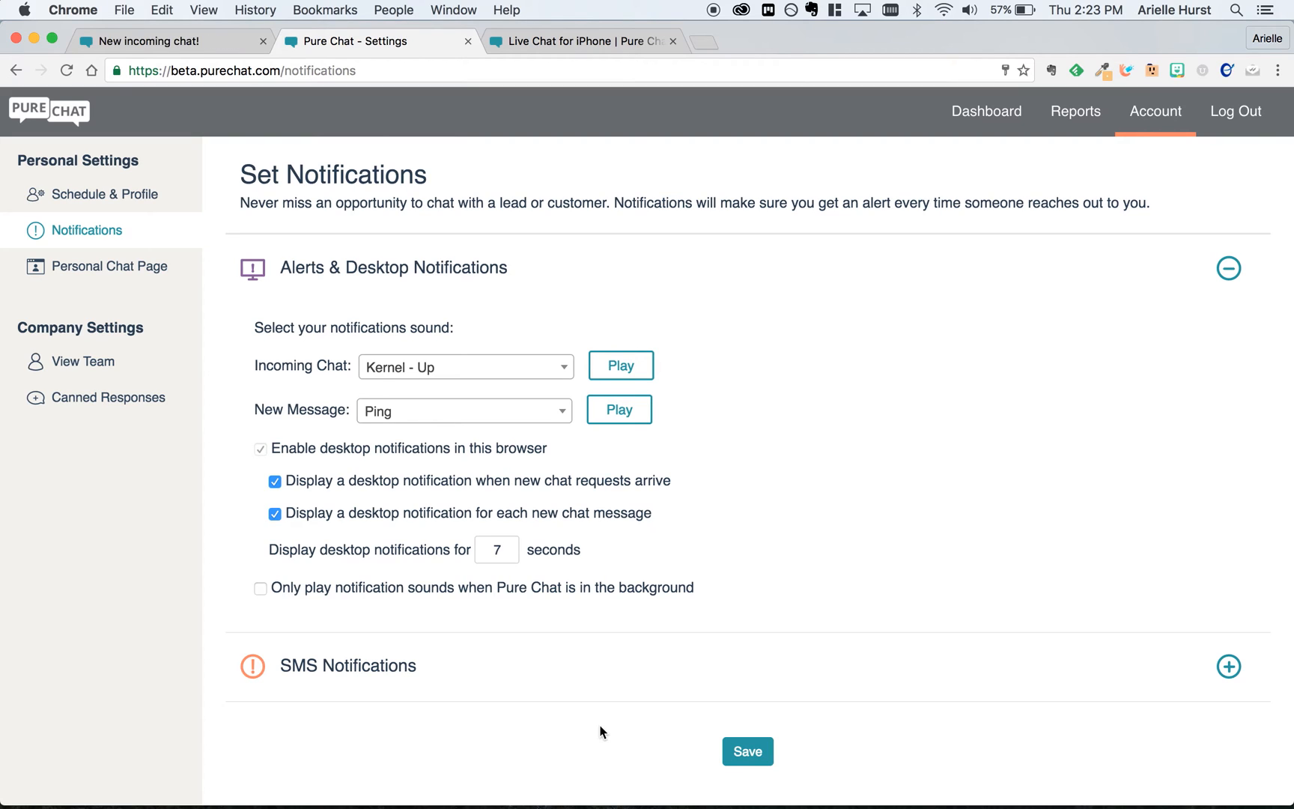
pyautogui.click(108, 398)
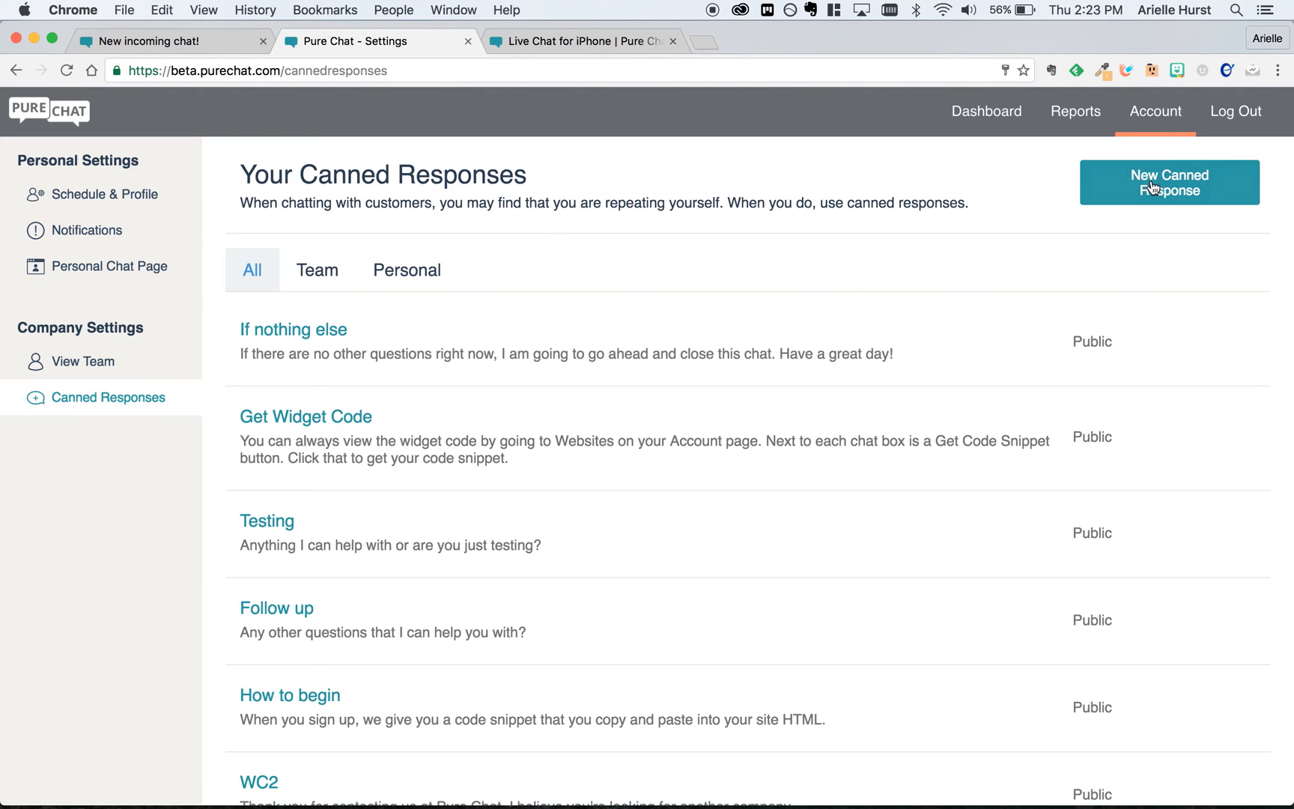
# Step: Create a new canned response titled Hello with a short 'Hi the...' greeting message
pyautogui.click(1170, 183)
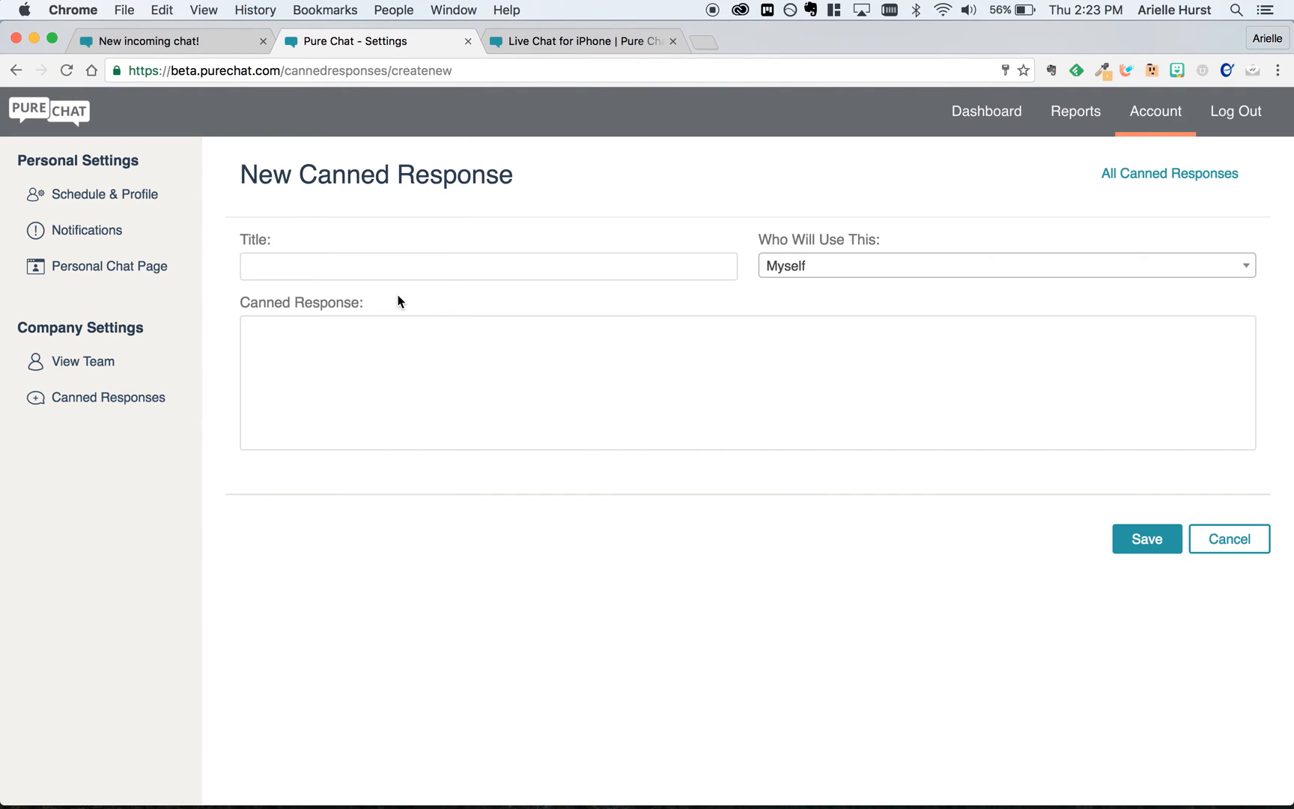
pyautogui.write('Hell')
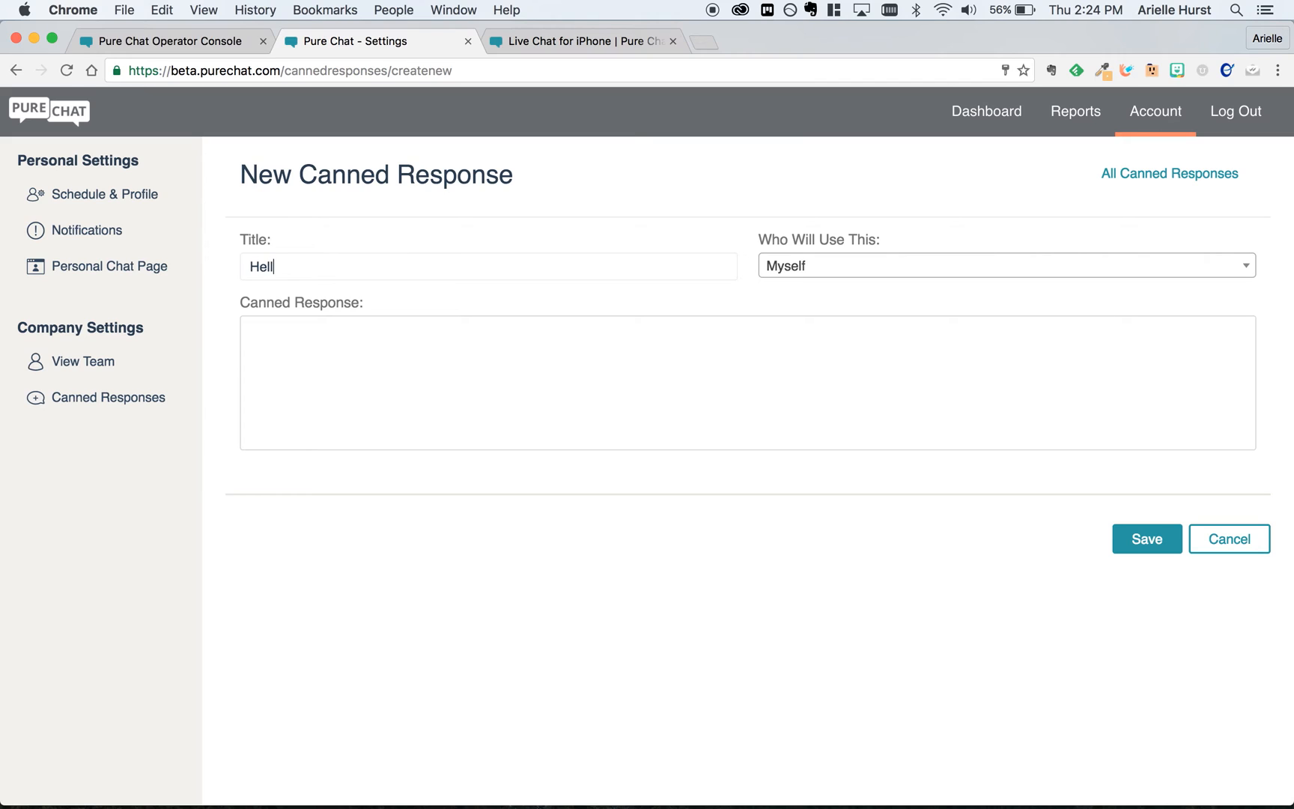
pyautogui.click(1006, 267)
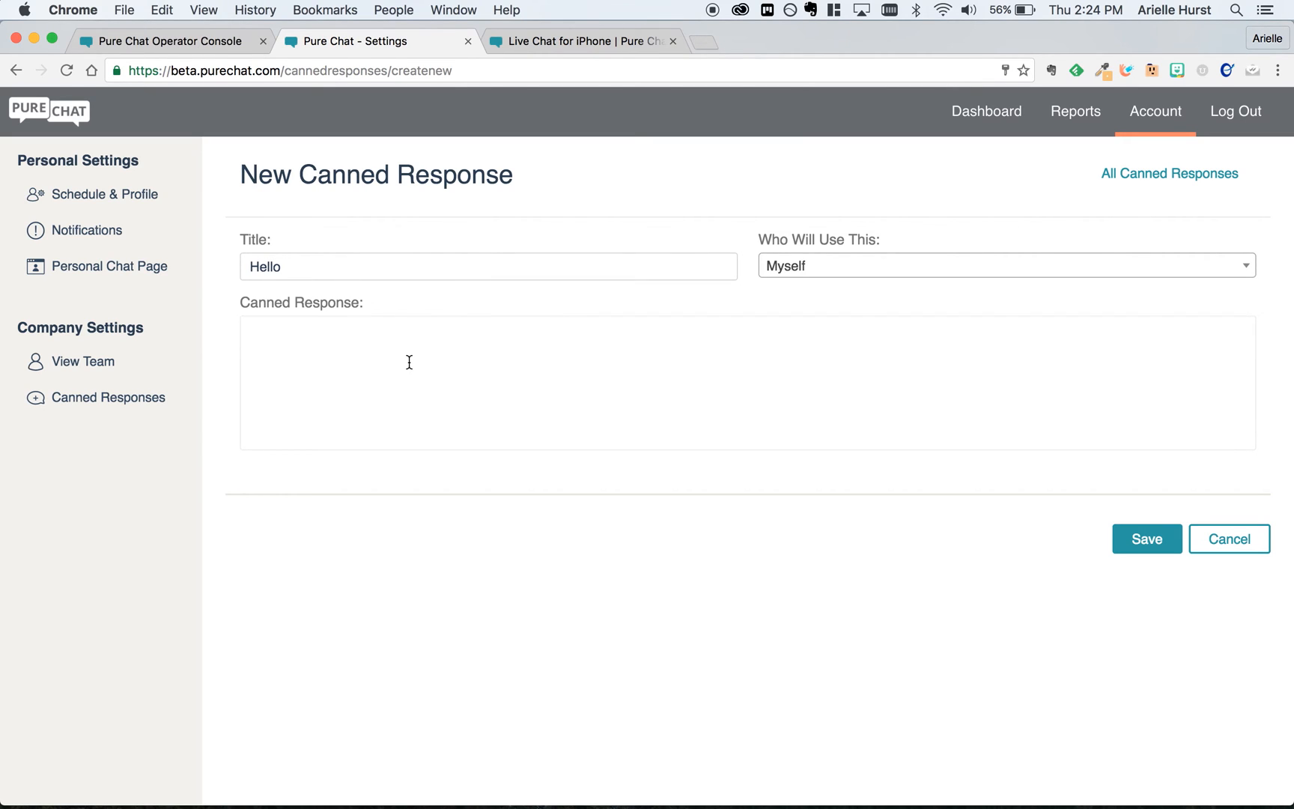
pyautogui.write('Hi the')
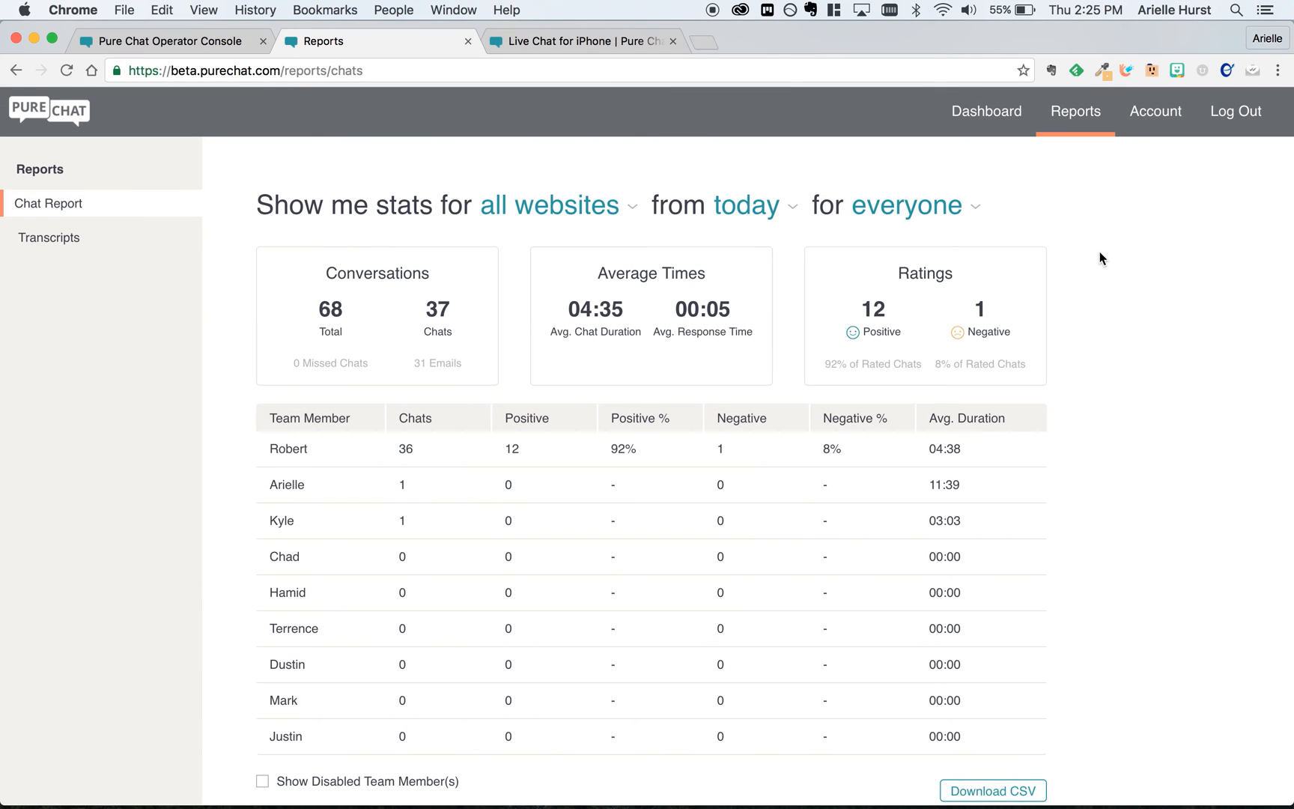
# Step: Change the Chat Report period from today to the past year
pyautogui.click(746, 205)
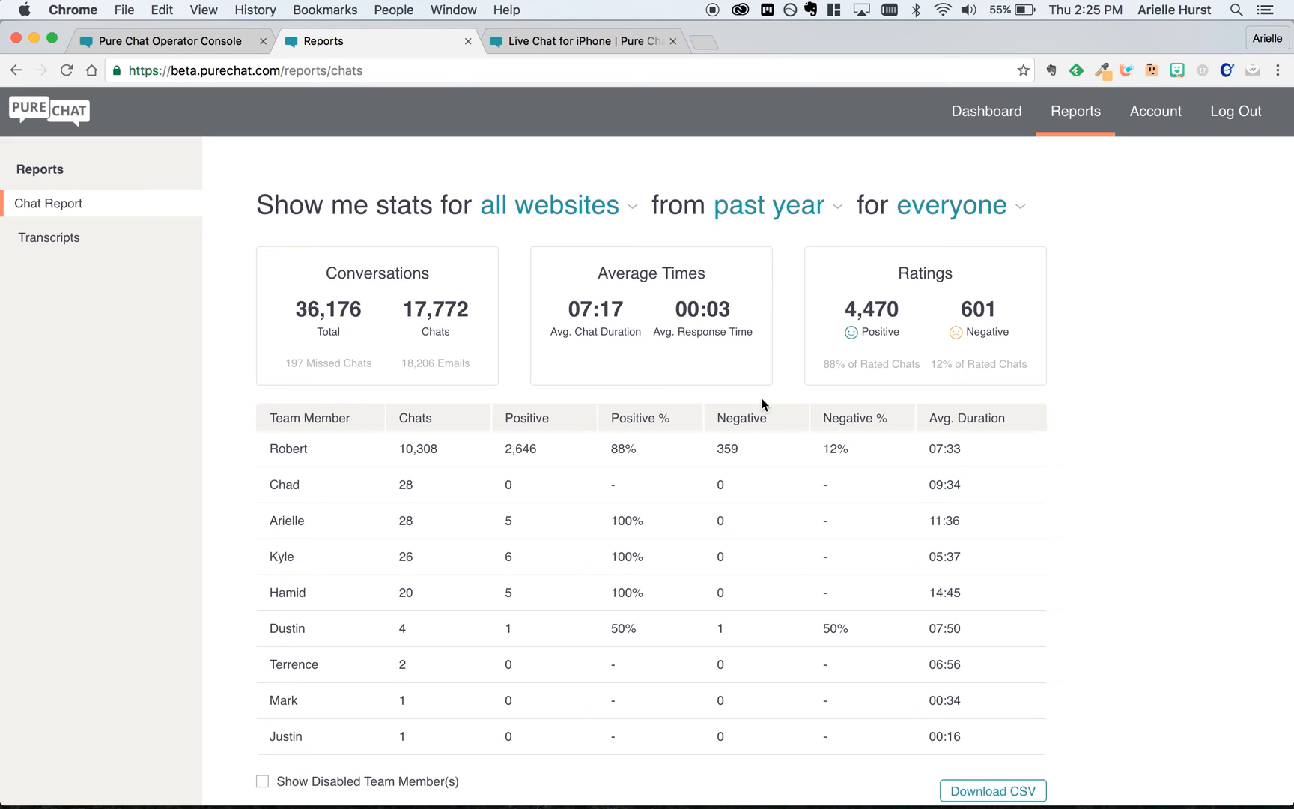
pyautogui.moveTo(56, 248)
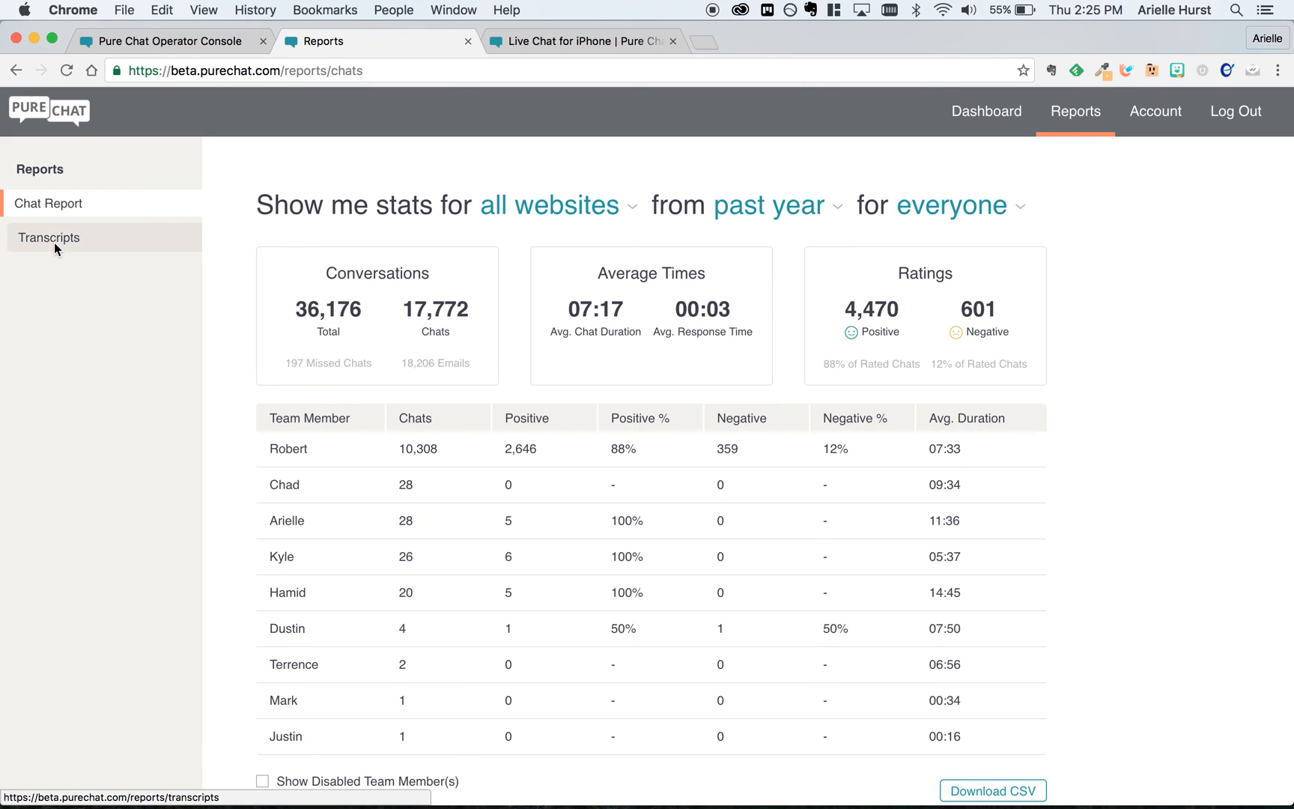
# Step: Show the chat transcripts list, then view the Live Chat for iPhone page
pyautogui.click(48, 238)
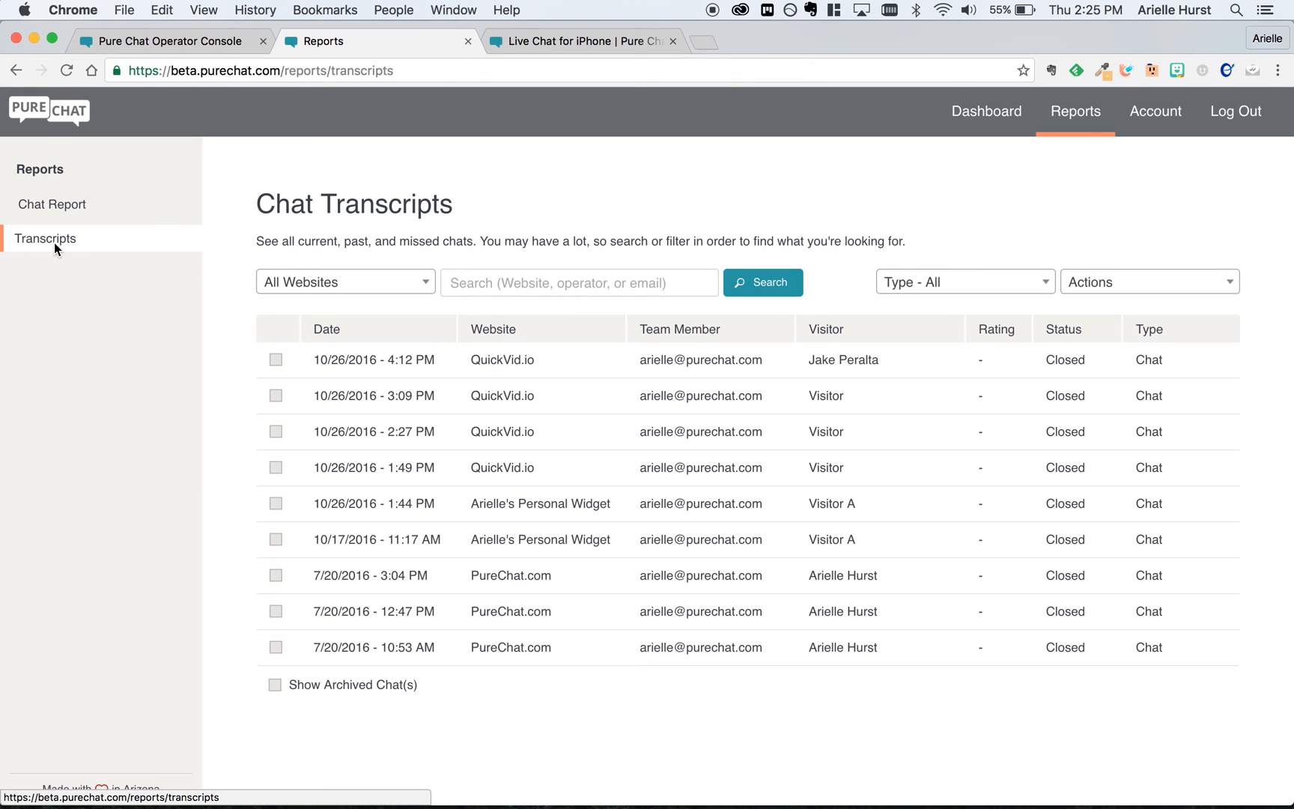
pyautogui.moveTo(590, 313)
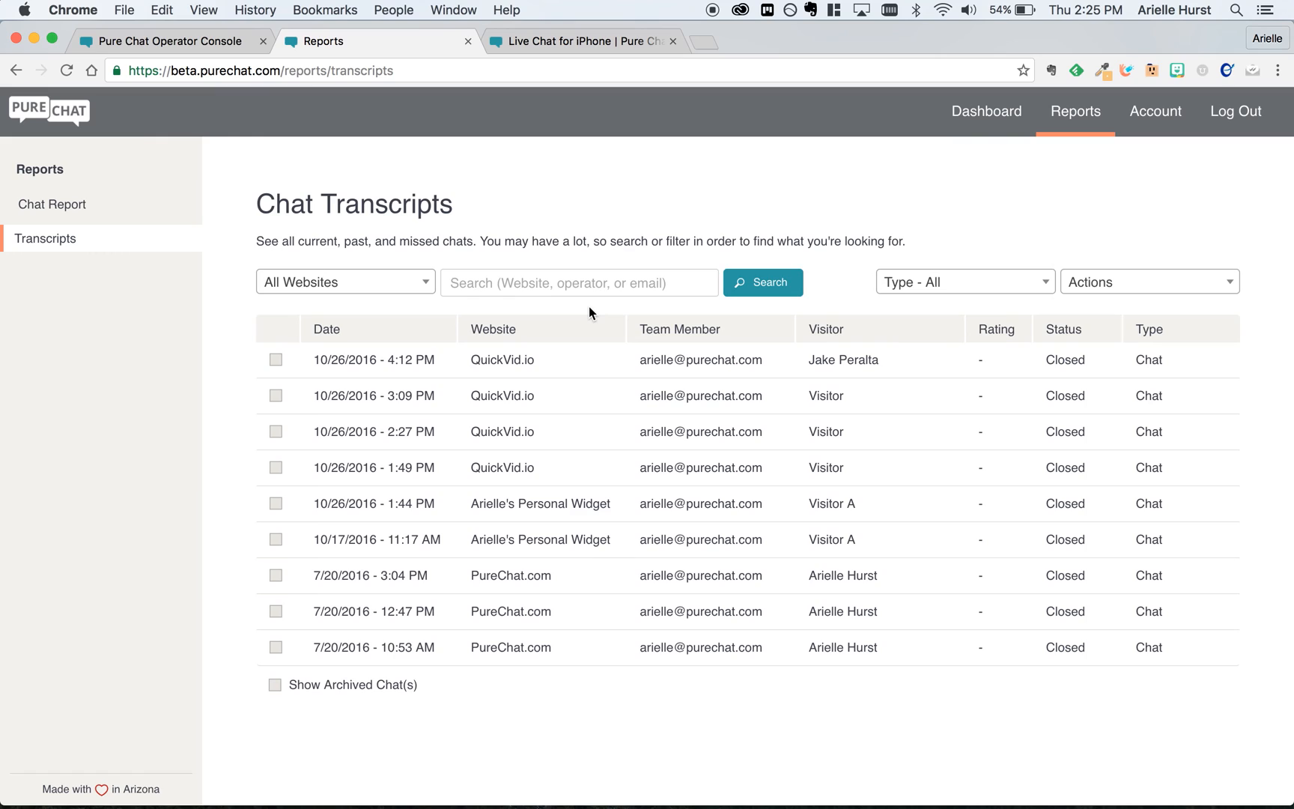
pyautogui.moveTo(552, 163)
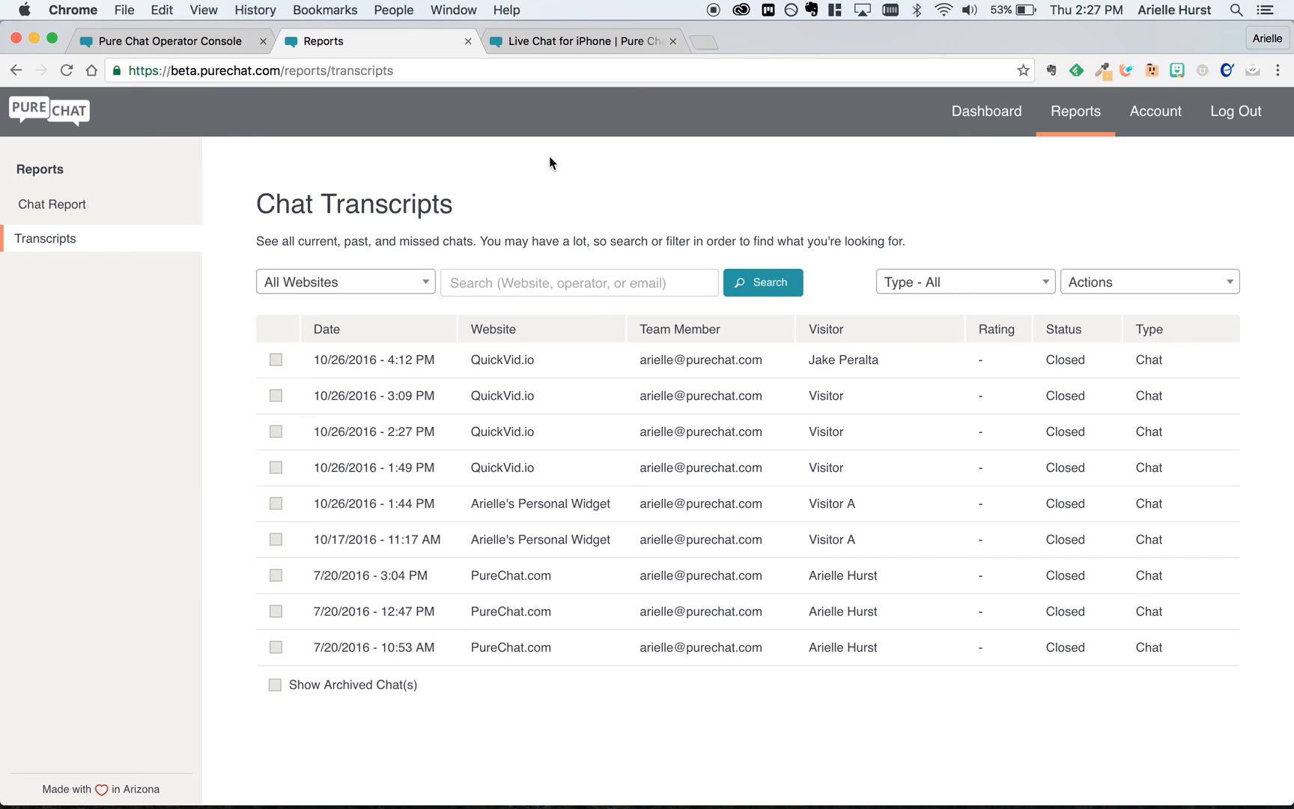
pyautogui.click(581, 41)
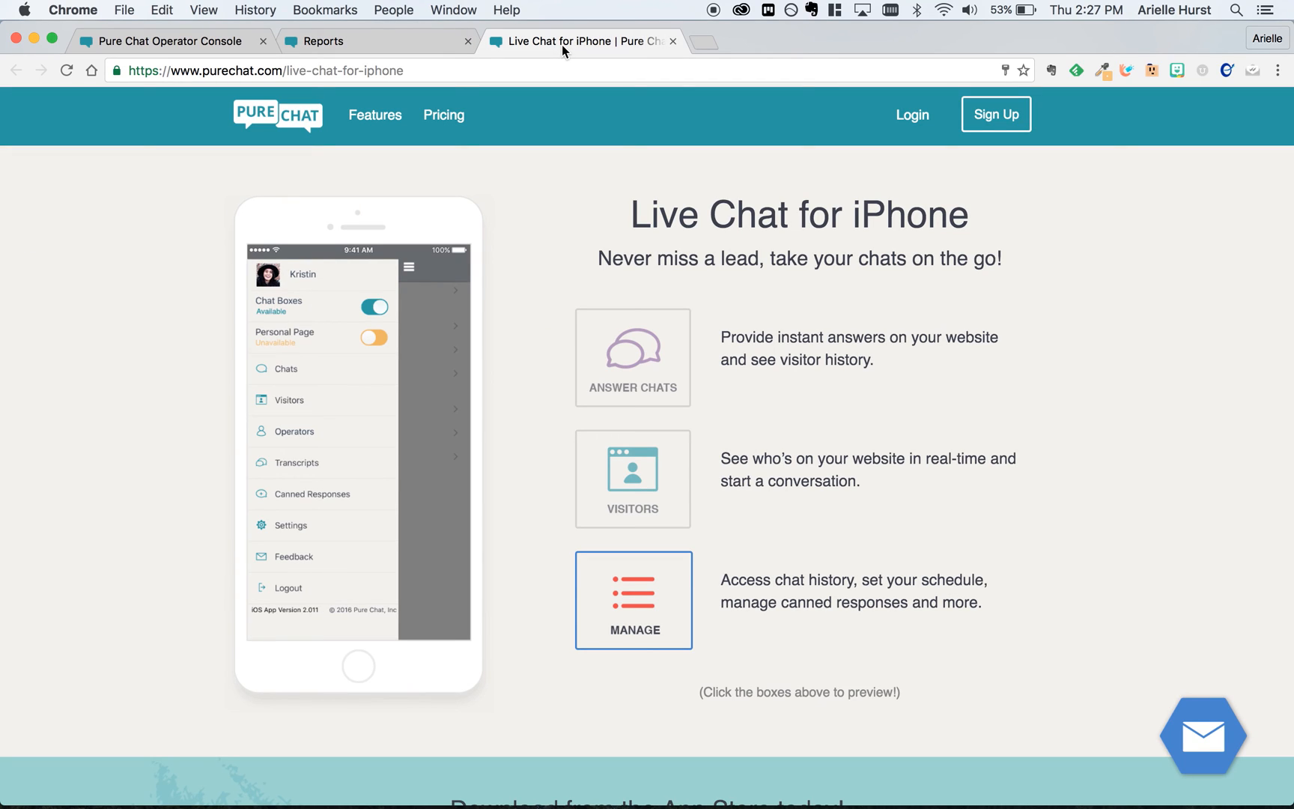
pyautogui.click(634, 478)
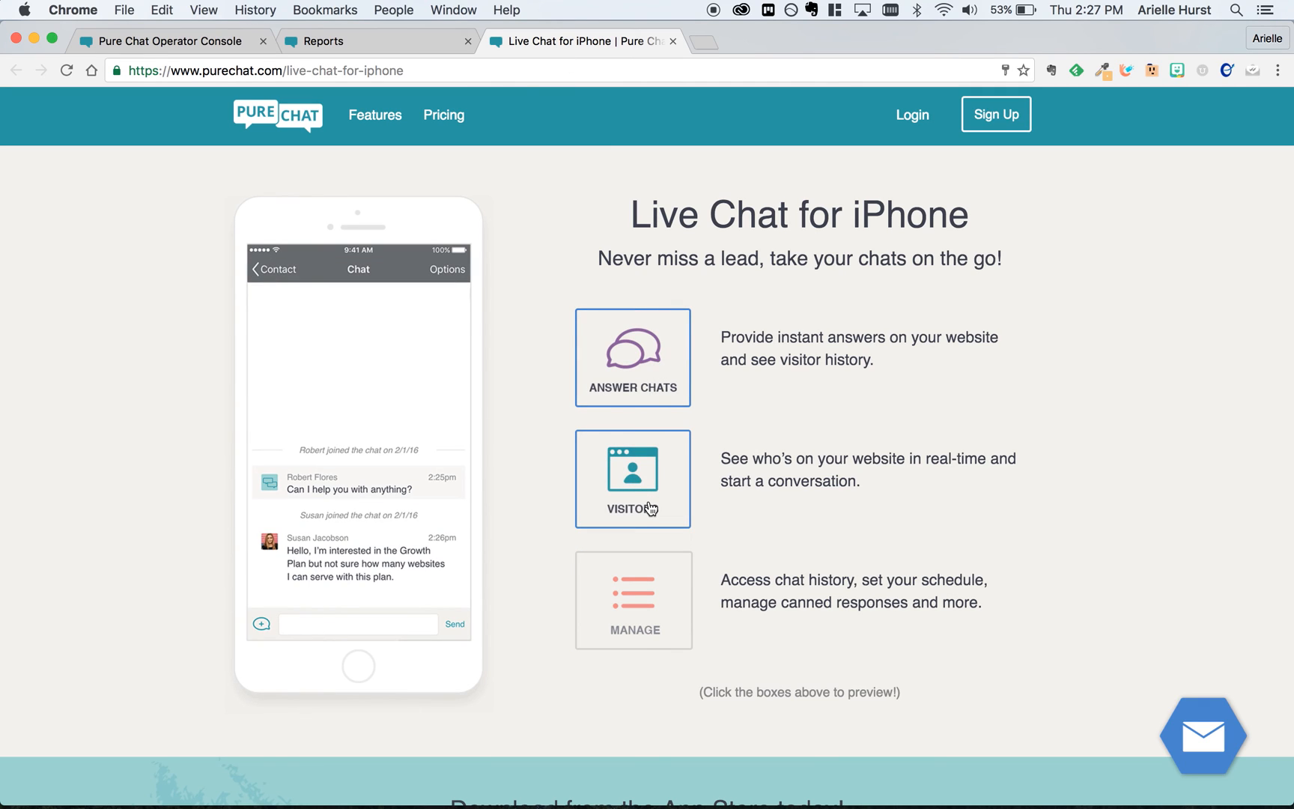
pyautogui.click(634, 599)
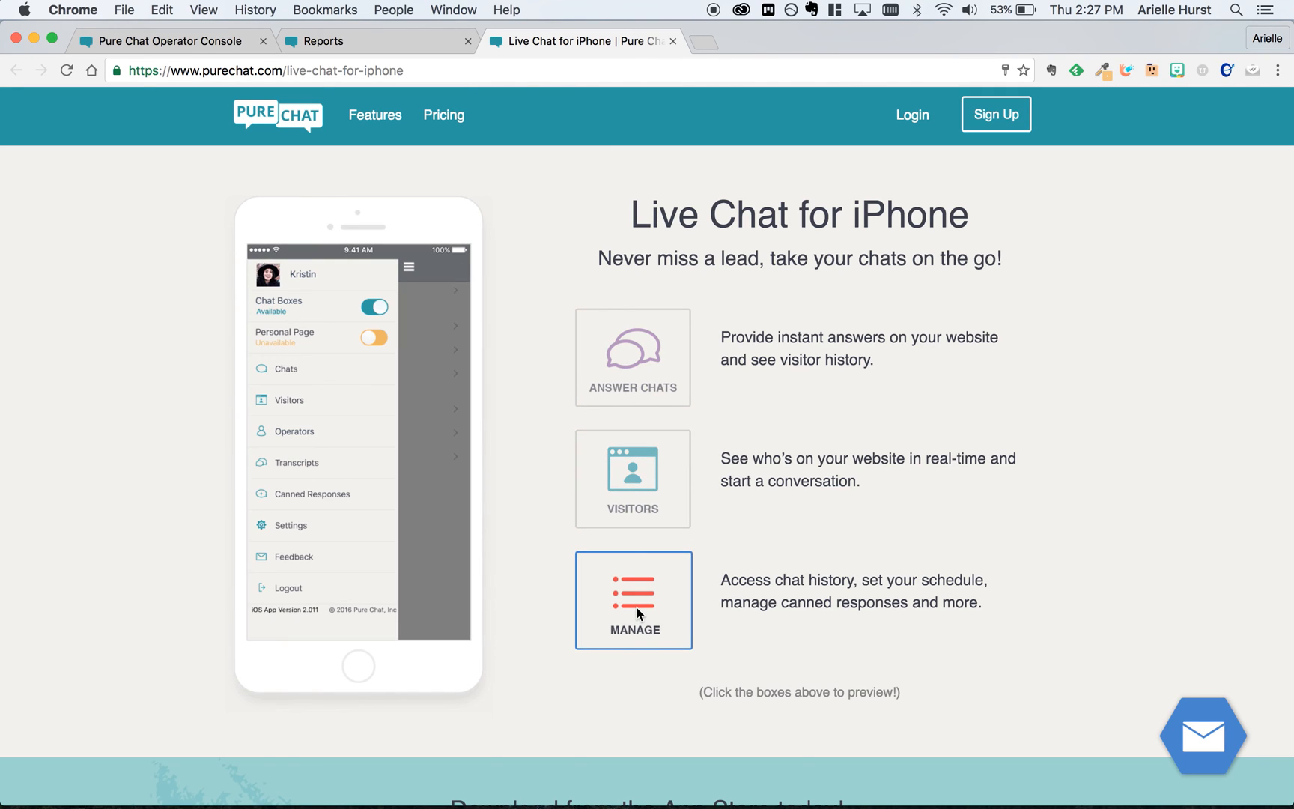